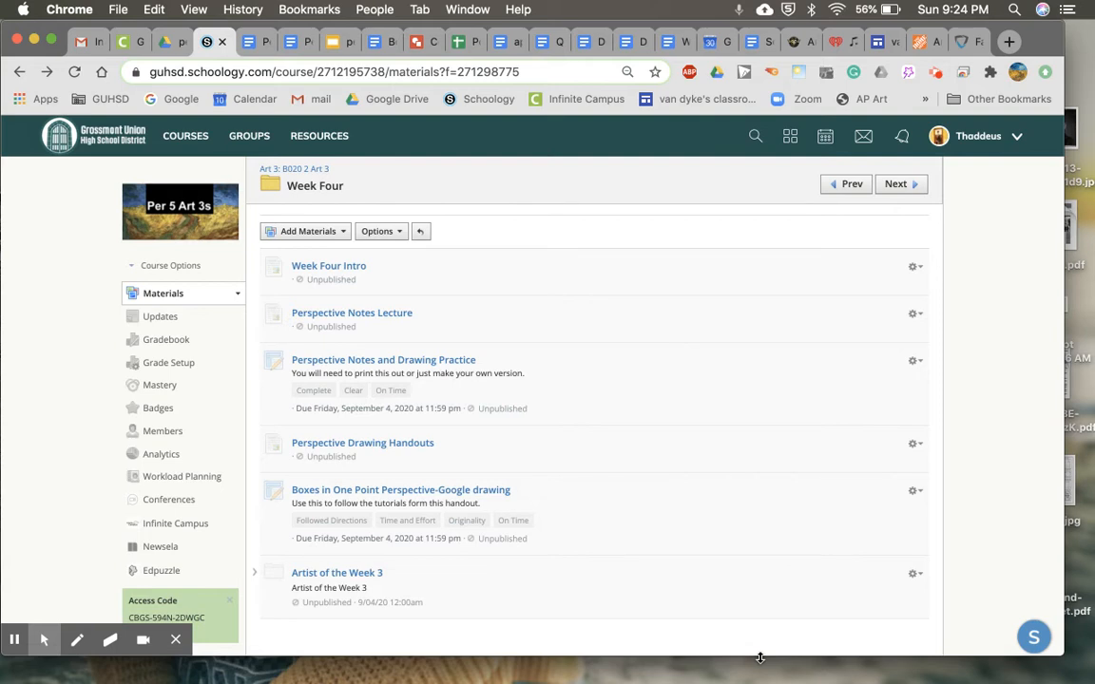
{"action": "mouse_move", "coordinate": [466, 283]}
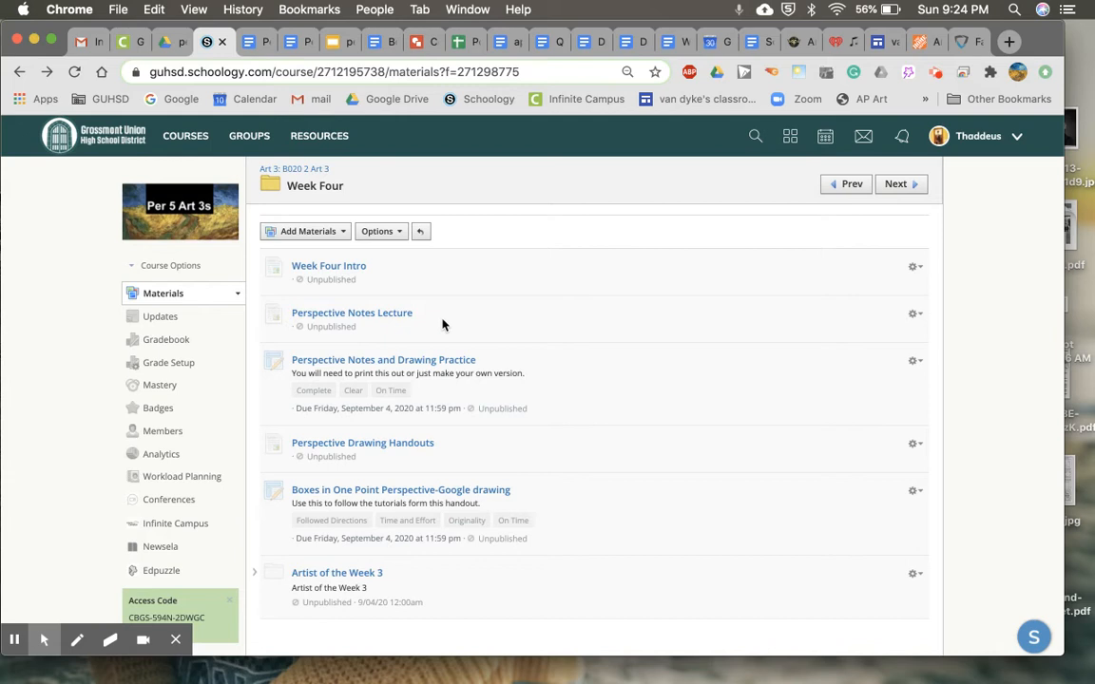
{"action": "mouse_move", "coordinate": [520, 372]}
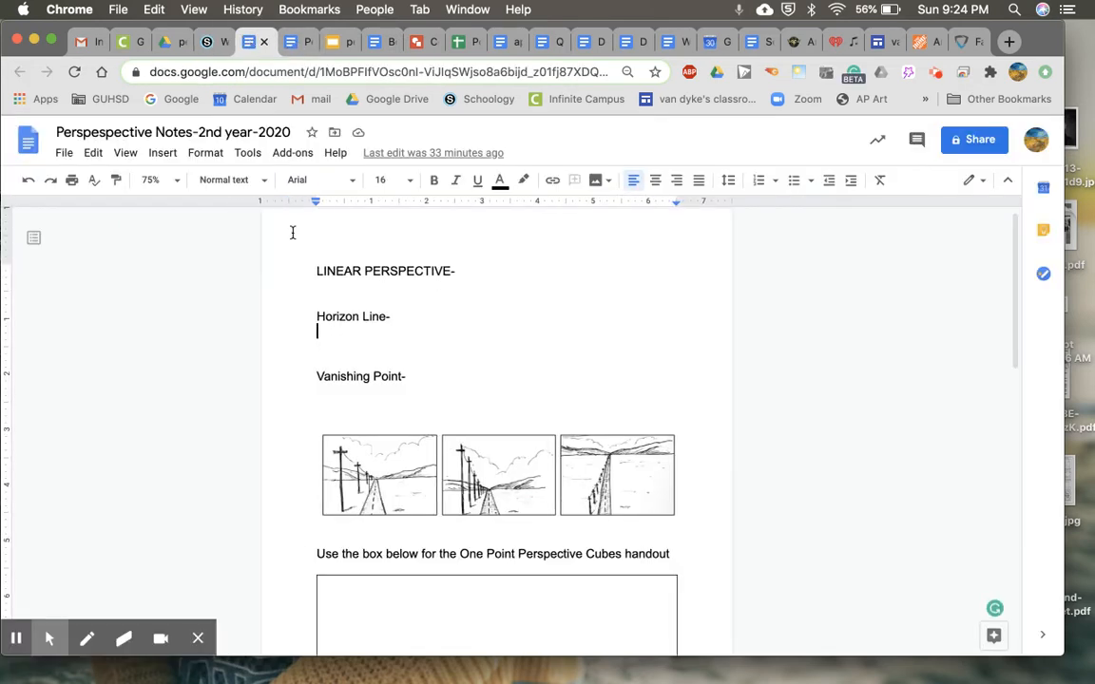
Scroll the Perspective Notes doc down to the One Point Perspective Room box
{"action": "scroll", "scroll_direction": "down", "scroll_amount": 3}
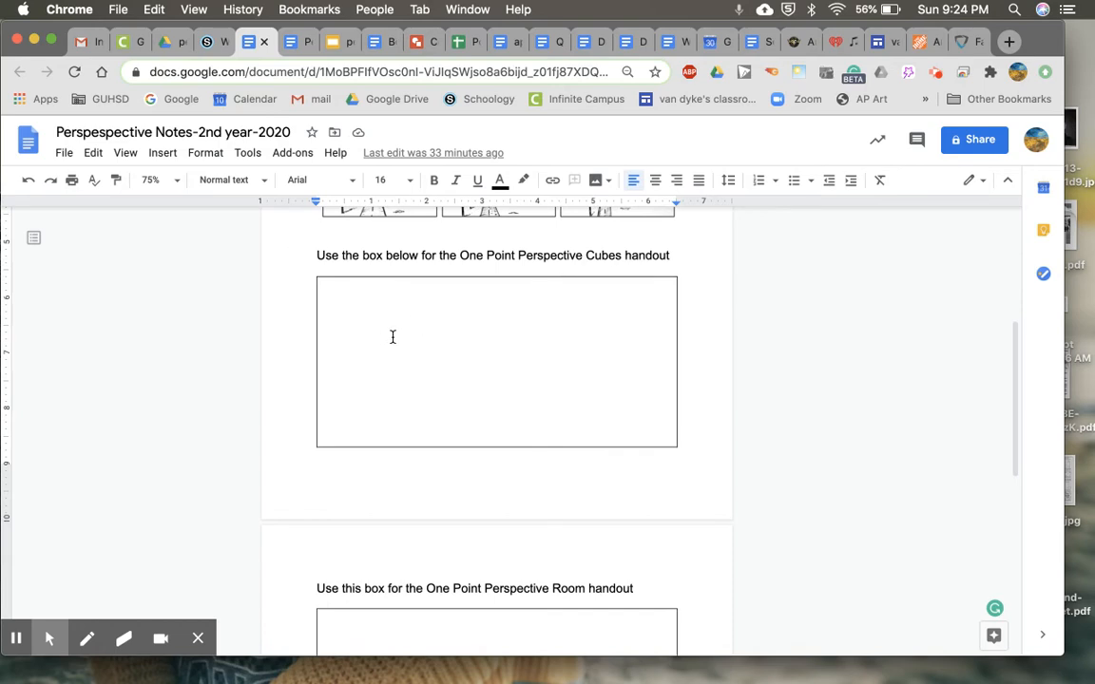
{"action": "scroll", "scroll_direction": "down", "scroll_amount": 3}
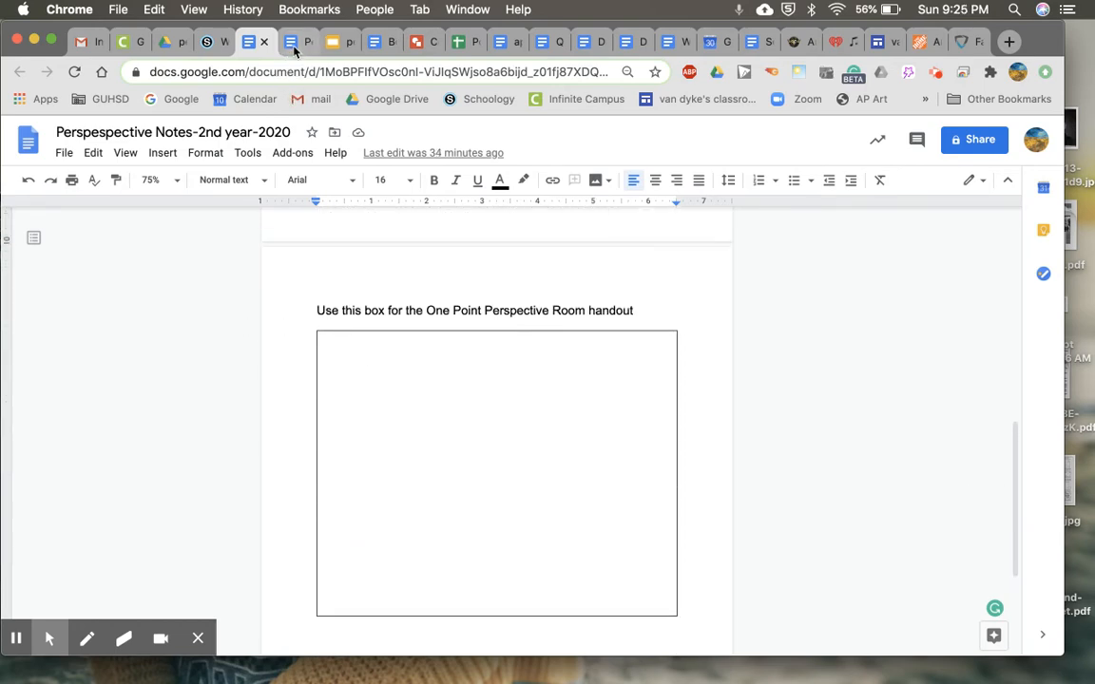
Review the One Point Perspective Cubes handout, then move to the perspective-vocab-2020 deck
{"action": "left_click", "coordinate": [297, 40]}
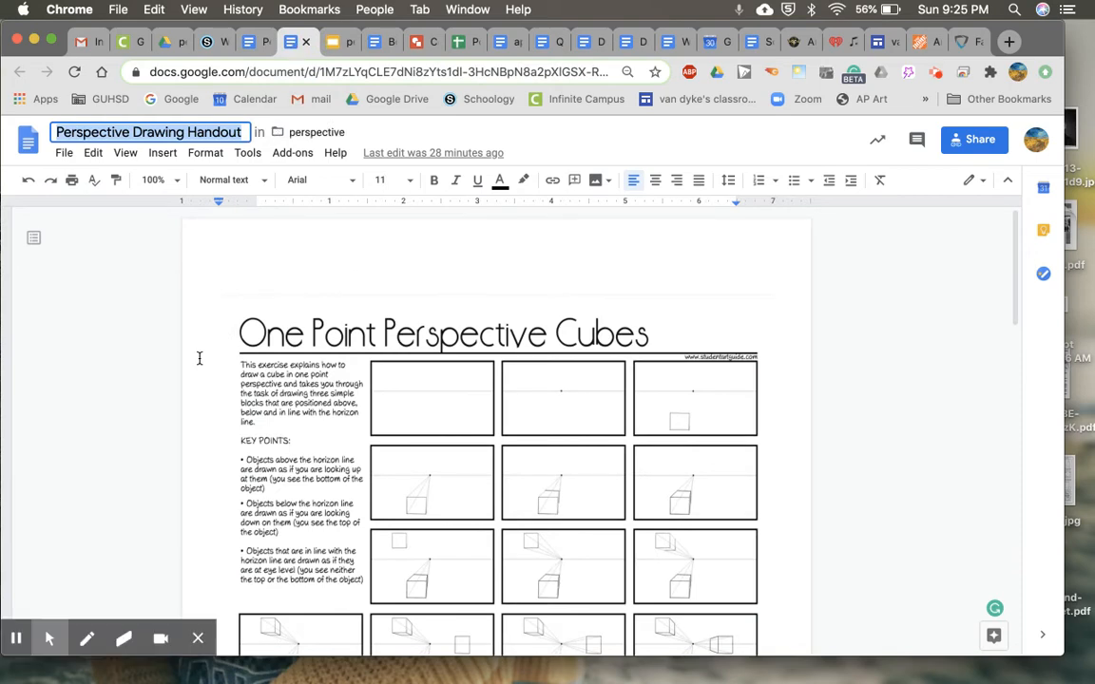
{"action": "scroll", "scroll_direction": "down", "scroll_amount": 3}
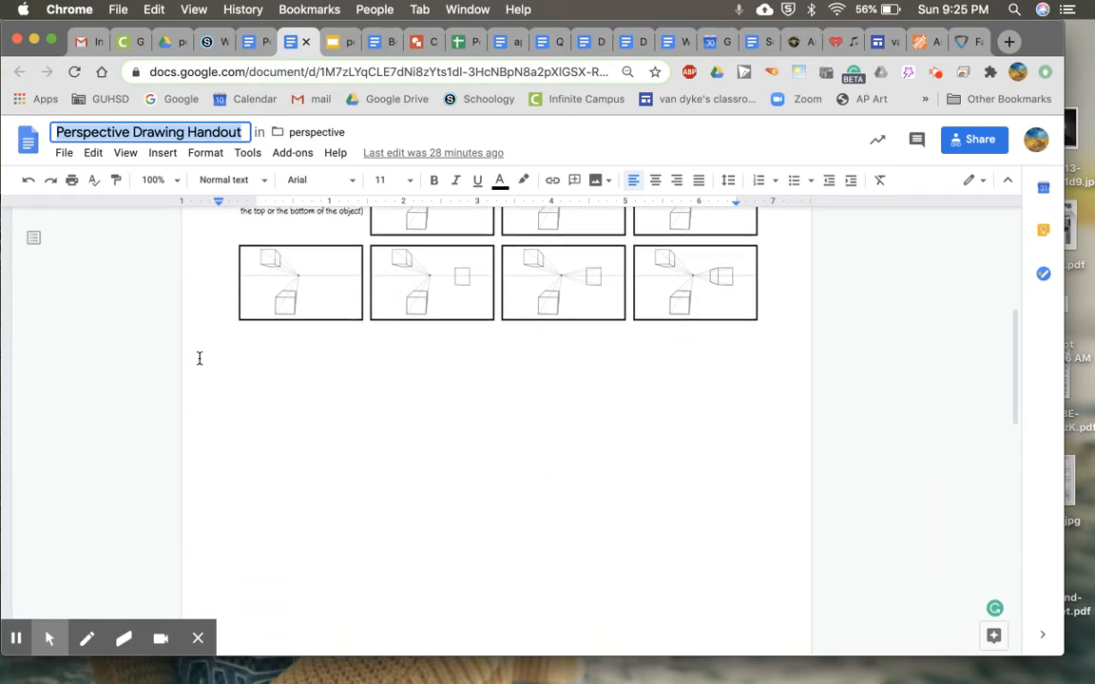
{"action": "scroll", "scroll_direction": "down", "scroll_amount": 3}
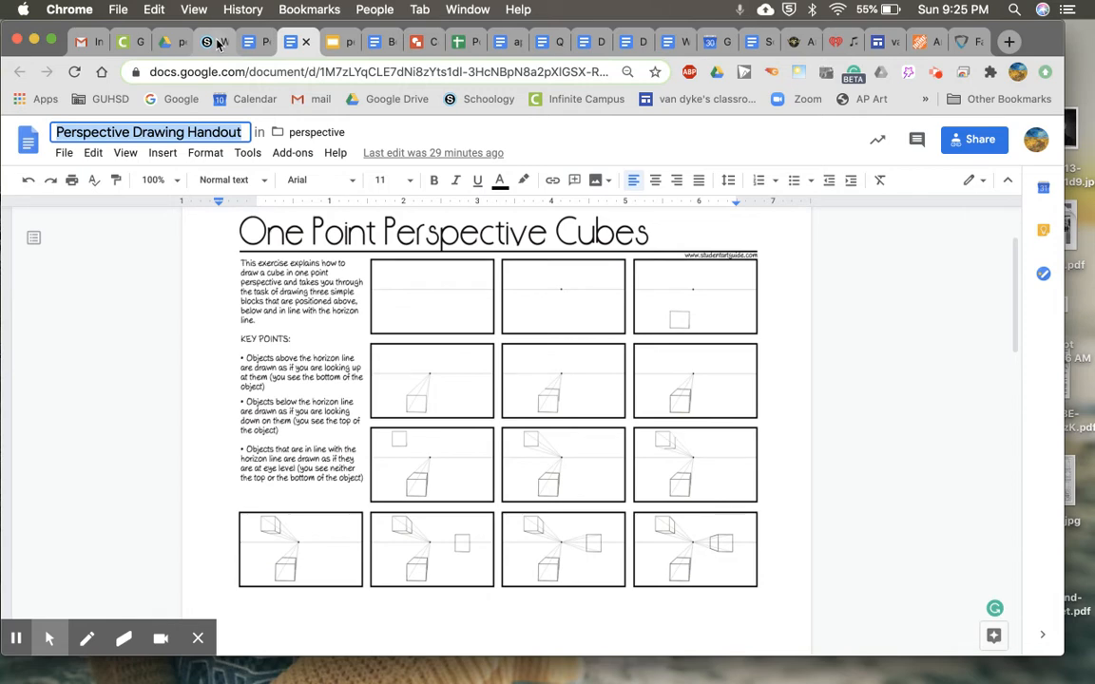
{"action": "left_click", "coordinate": [338, 41]}
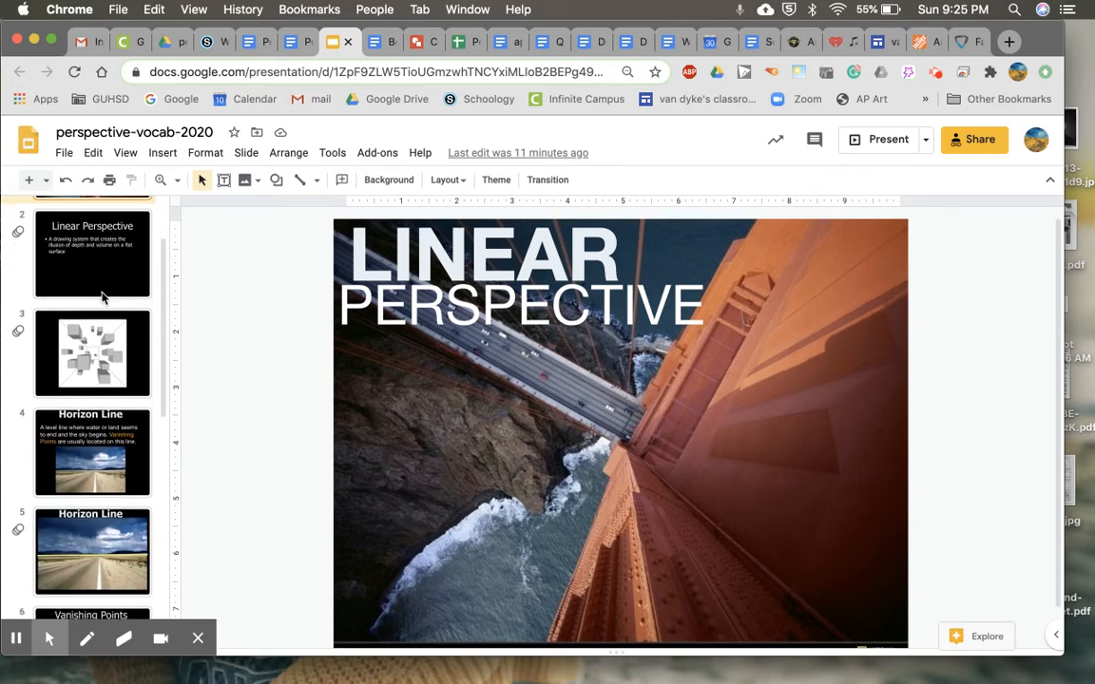
Scroll through the perspective-vocab-2020 slide thumbnails from the Linear Perspective title slide
{"action": "scroll", "scroll_direction": "down", "scroll_amount": 3}
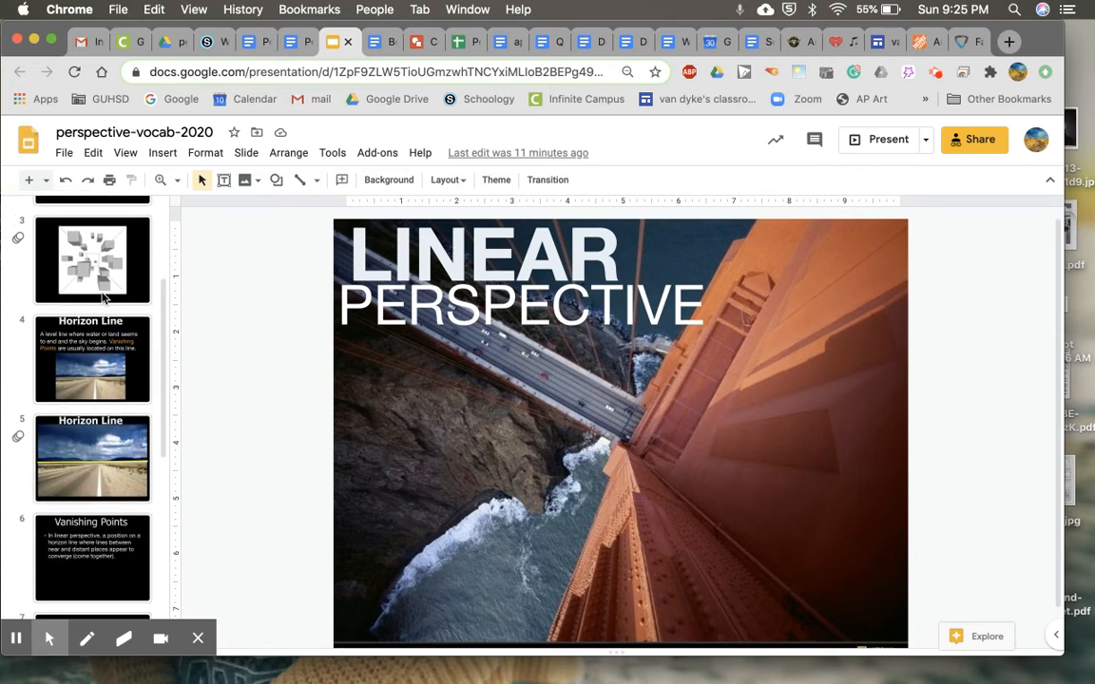
{"action": "scroll", "scroll_direction": "down", "scroll_amount": 3}
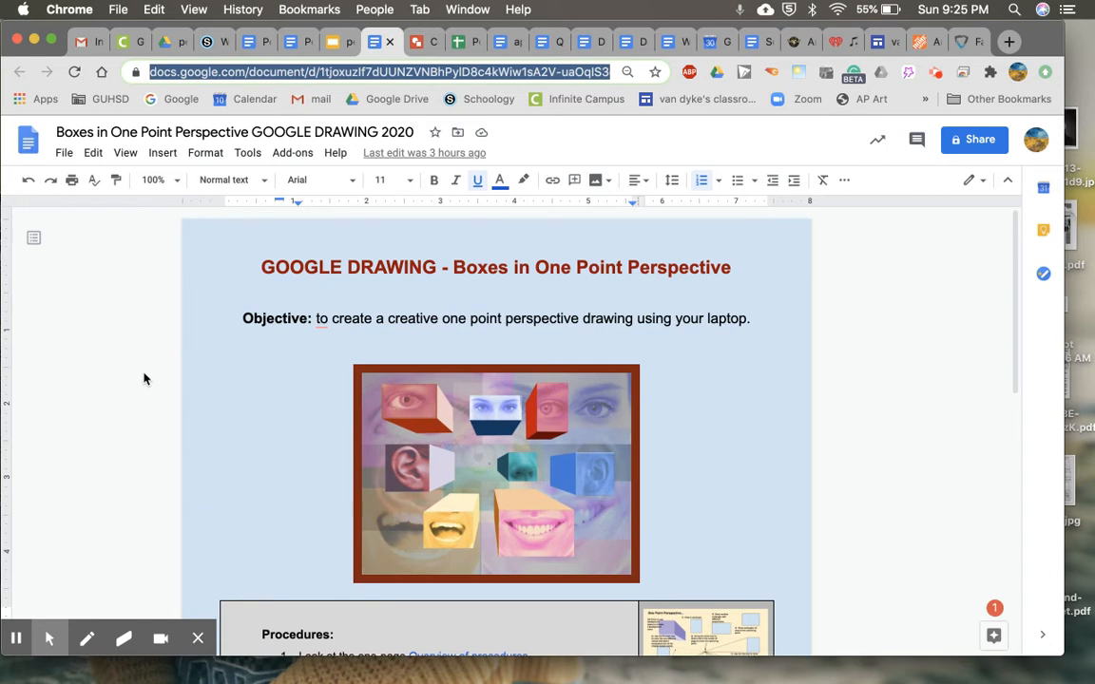
Read the Boxes in One Point Perspective procedures, tutorial links and FAQ, then return to top
{"action": "scroll", "scroll_direction": "down", "scroll_amount": 3}
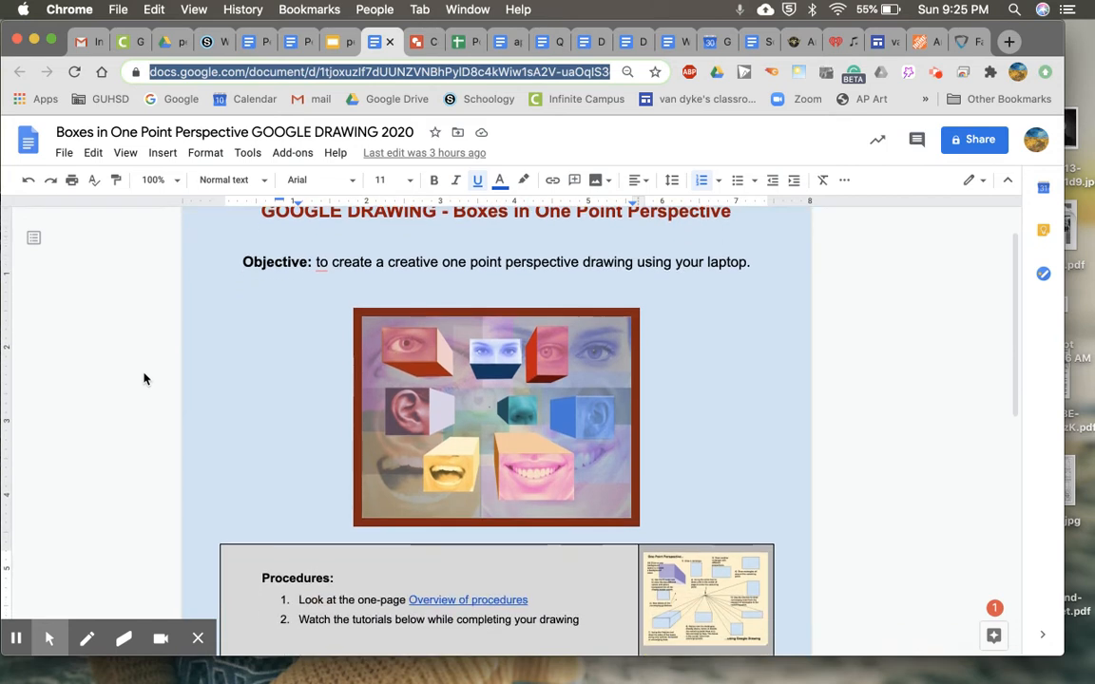
{"action": "scroll", "scroll_direction": "down", "scroll_amount": 3}
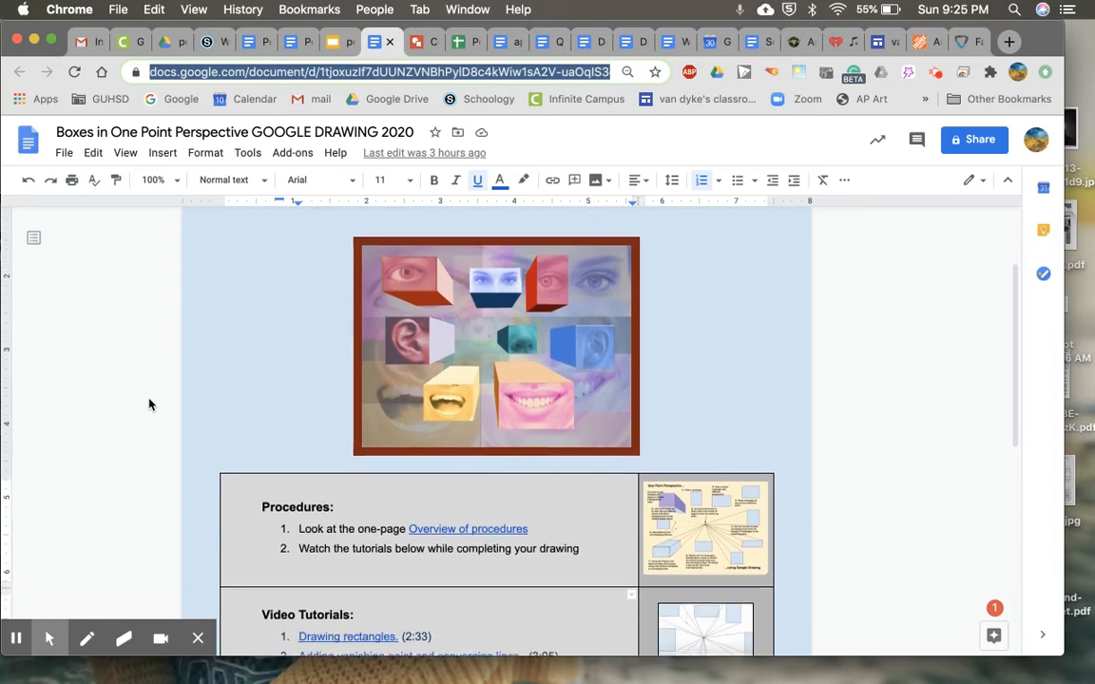
{"action": "scroll", "scroll_direction": "down", "scroll_amount": 3}
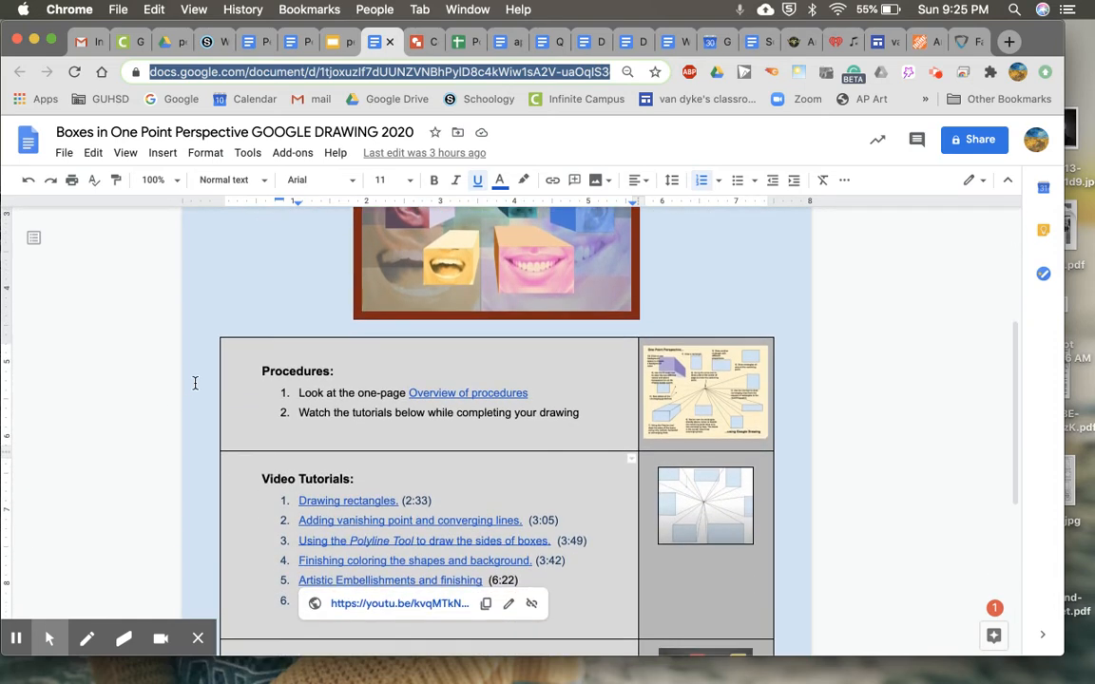
{"action": "scroll", "scroll_direction": "down", "scroll_amount": 3}
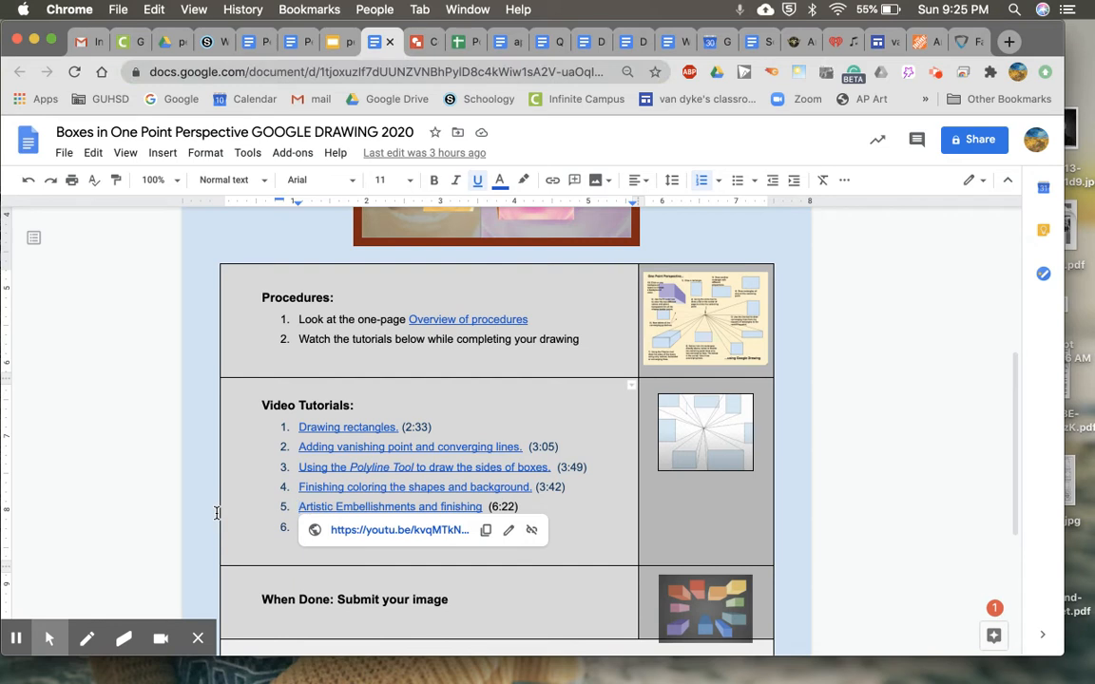
{"action": "mouse_move", "coordinate": [780, 495]}
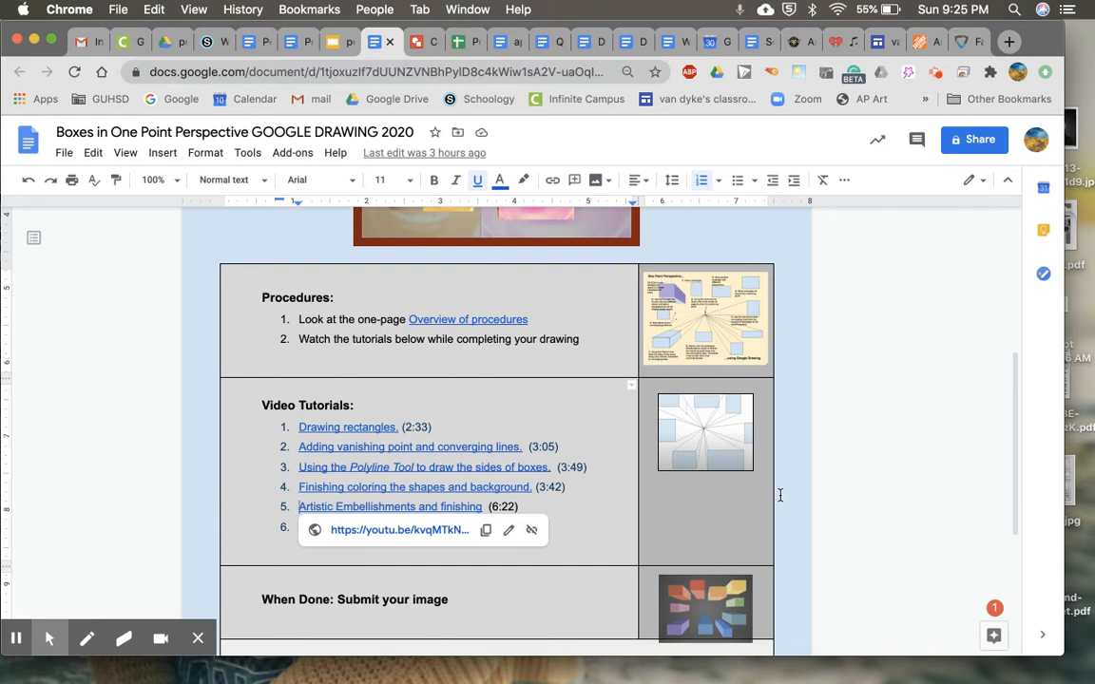
{"action": "mouse_move", "coordinate": [824, 505]}
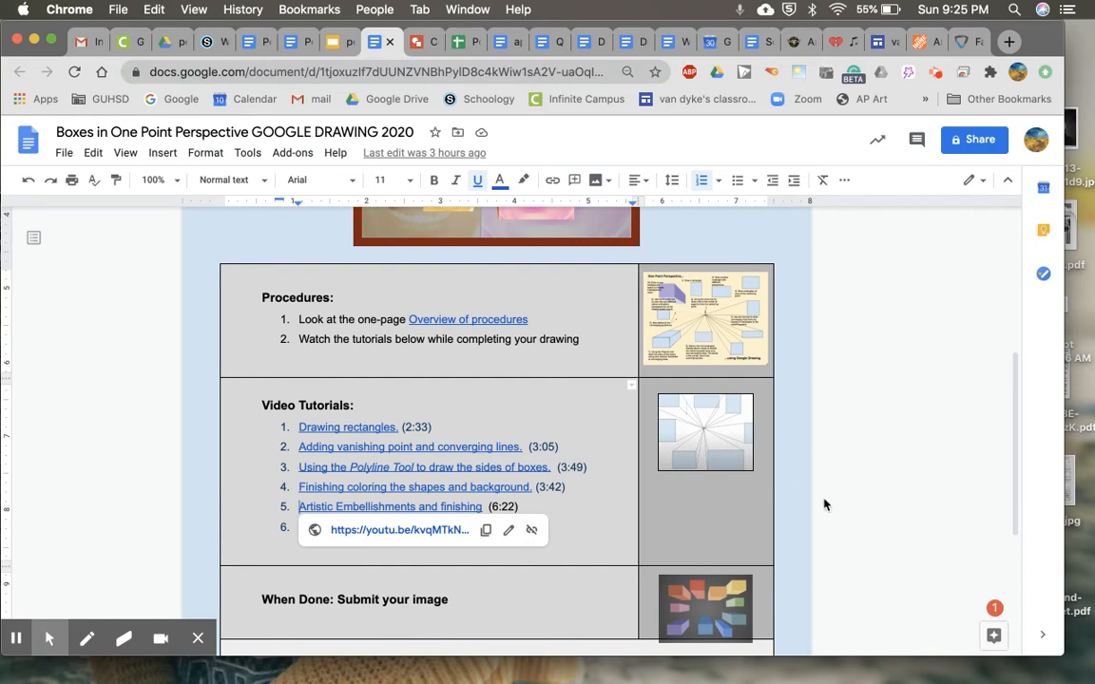
{"action": "mouse_move", "coordinate": [865, 507]}
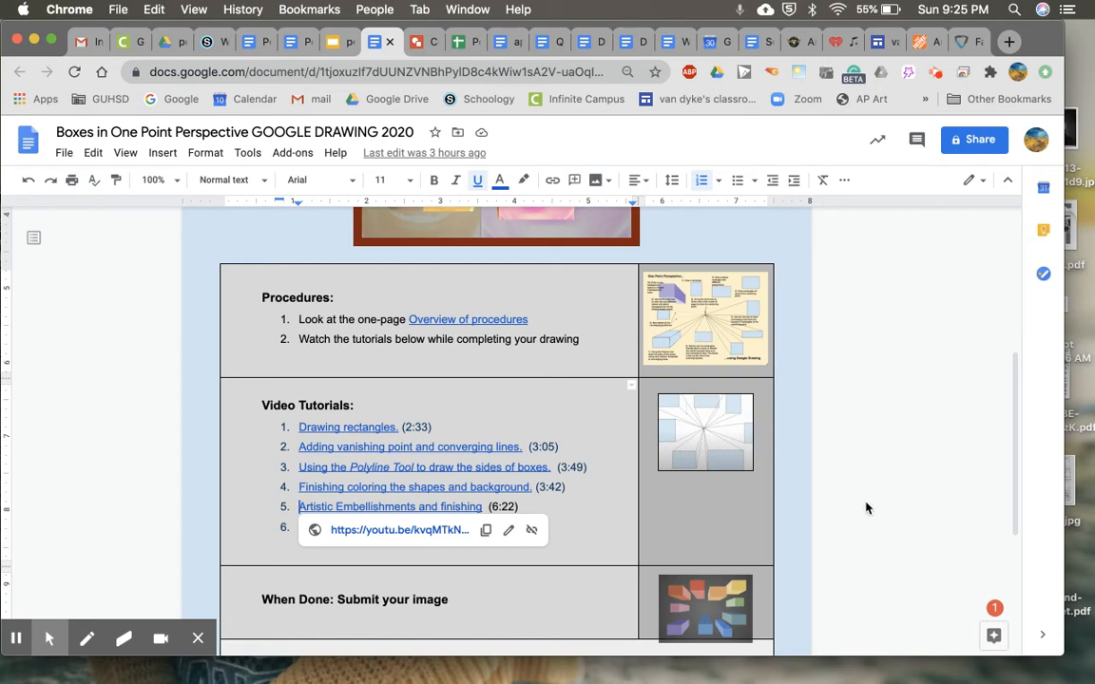
{"action": "scroll", "scroll_direction": "down", "scroll_amount": 3}
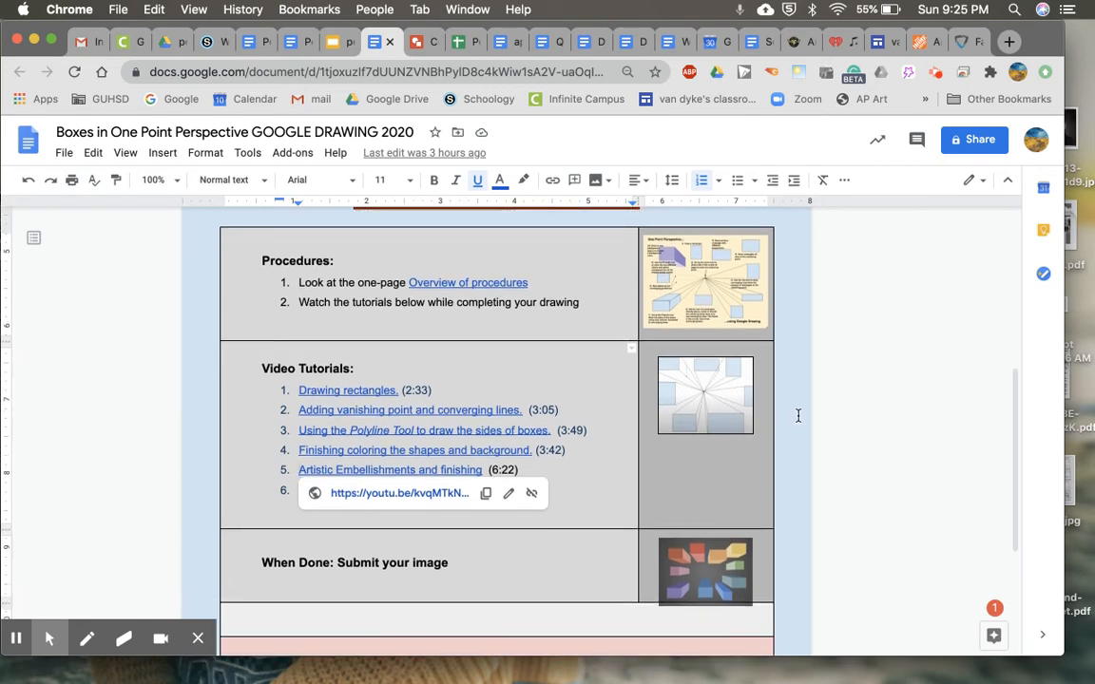
{"action": "scroll", "scroll_direction": "down", "scroll_amount": 3}
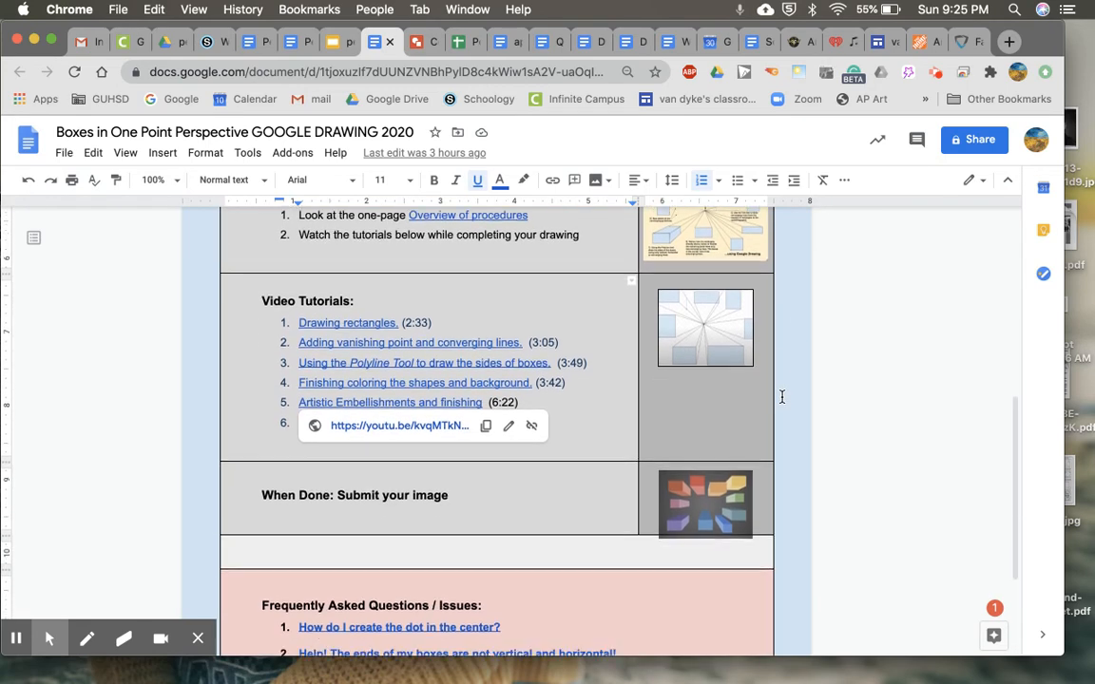
{"action": "scroll", "scroll_direction": "down", "scroll_amount": 3}
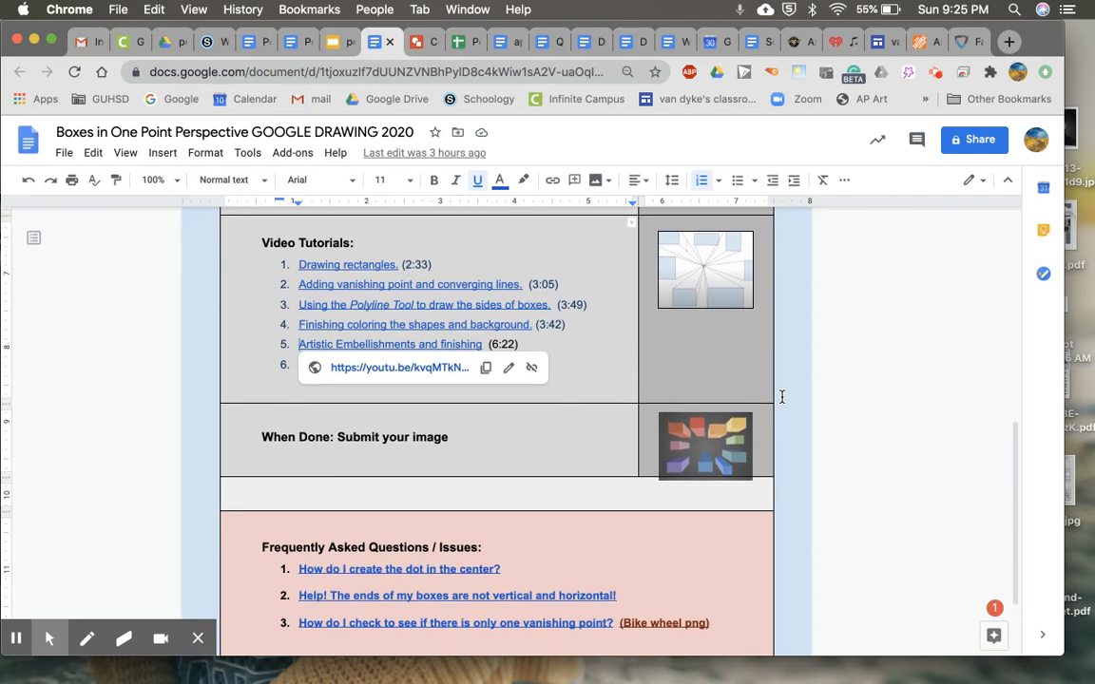
{"action": "mouse_move", "coordinate": [347, 368]}
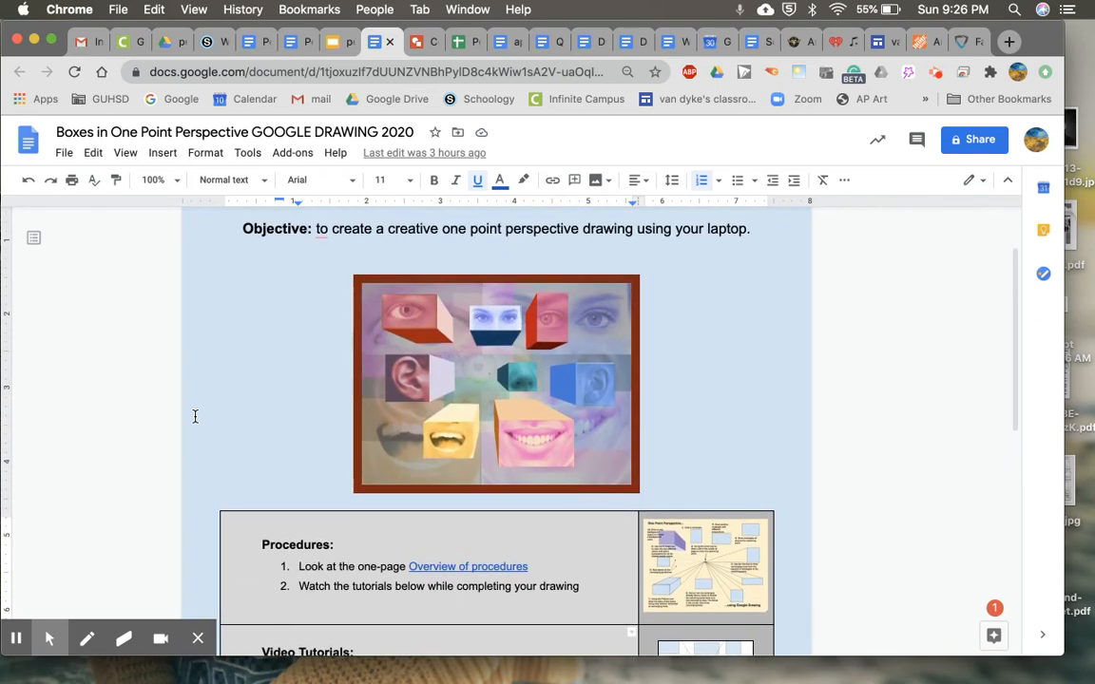
{"action": "scroll", "scroll_direction": "up", "scroll_amount": 3}
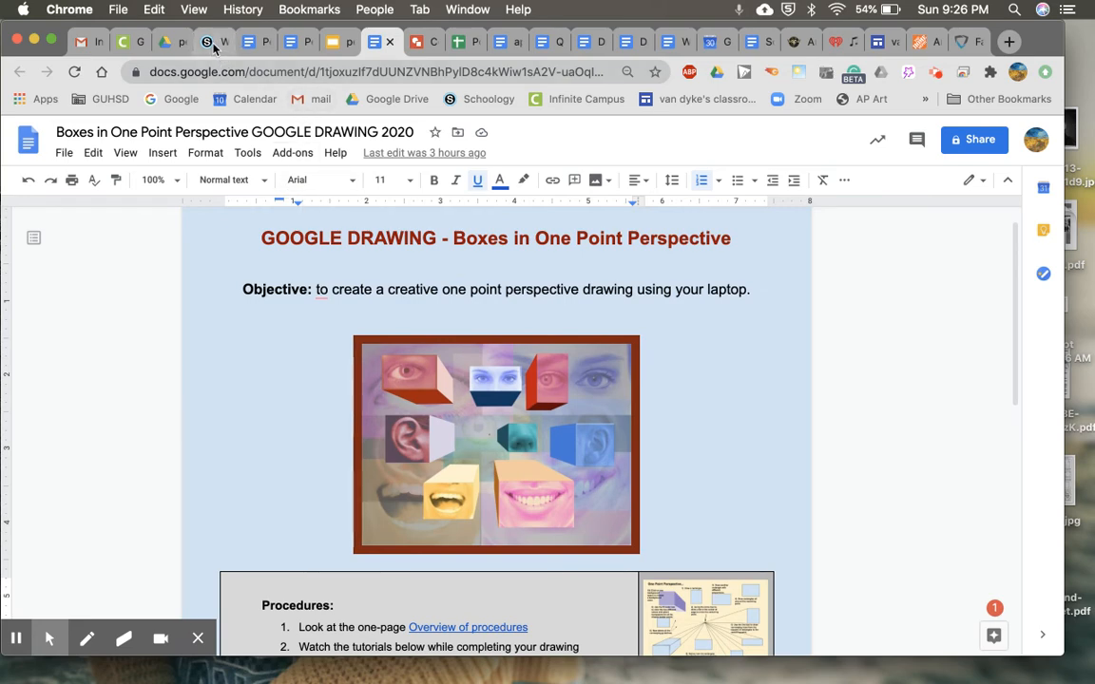
Return to Schoology and scroll the Week Four materials list to Artist of the Week 3
{"action": "left_click", "coordinate": [213, 41]}
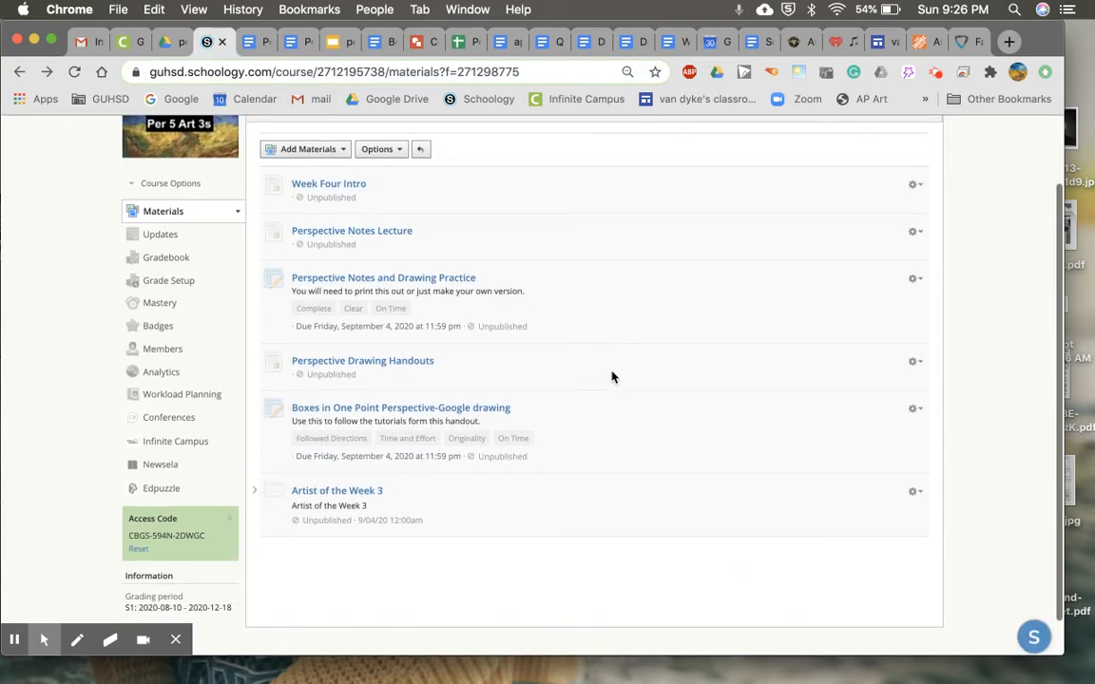
{"action": "mouse_move", "coordinate": [517, 412]}
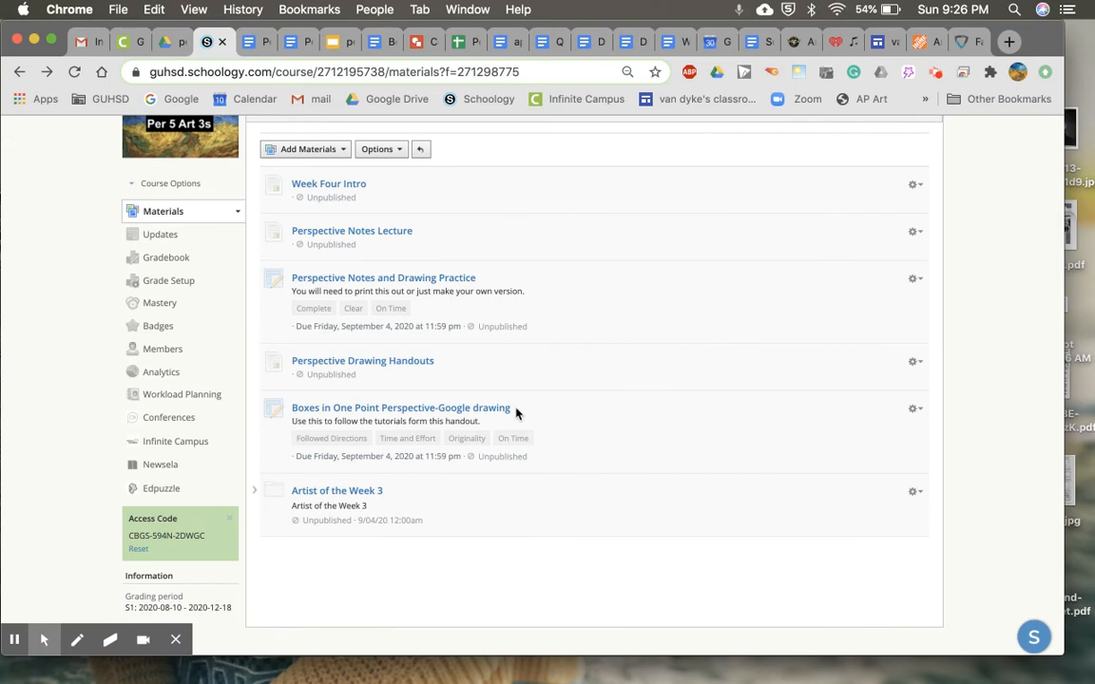
{"action": "mouse_move", "coordinate": [523, 413]}
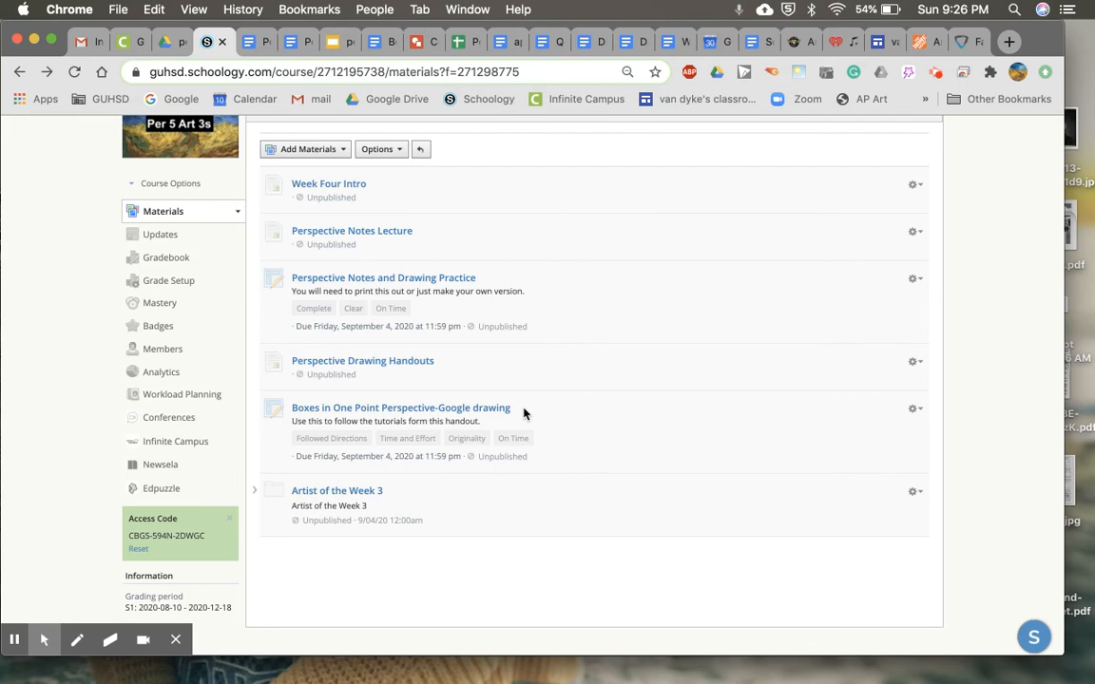
{"action": "scroll", "scroll_direction": "down", "scroll_amount": 3}
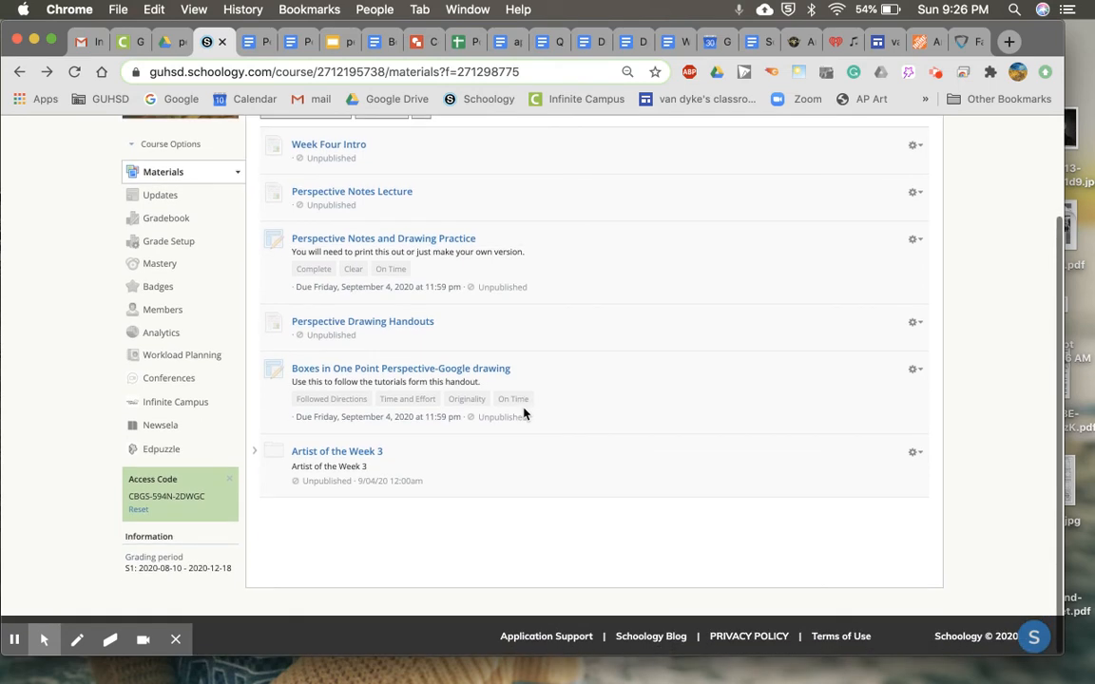
{"action": "mouse_move", "coordinate": [468, 477]}
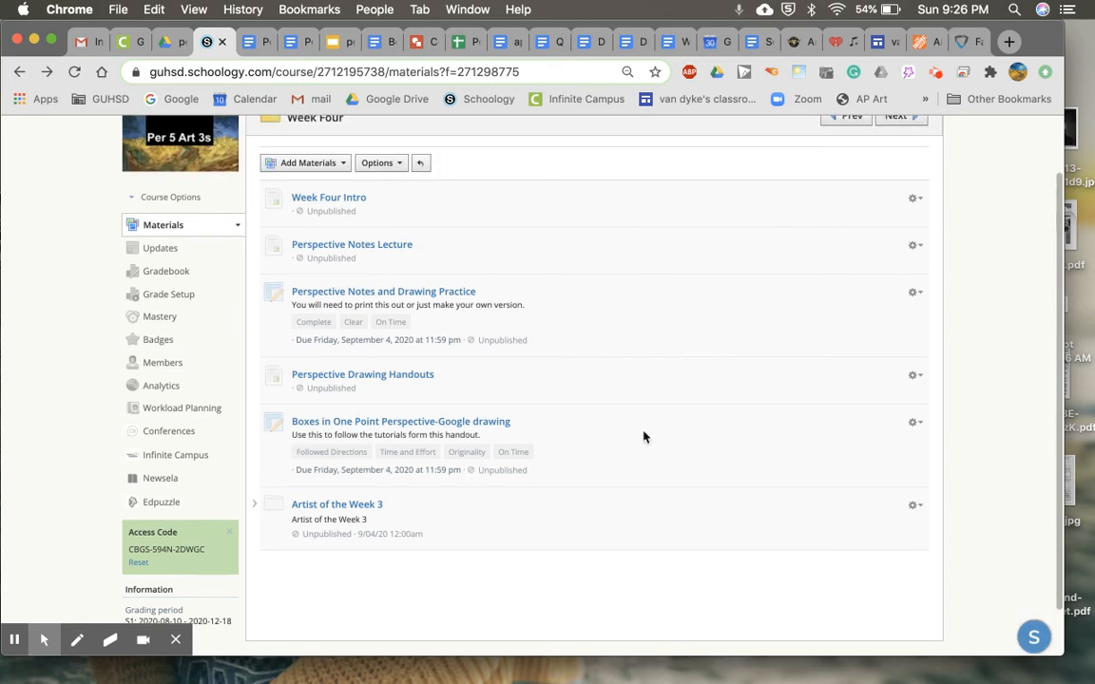
{"action": "mouse_move", "coordinate": [592, 258]}
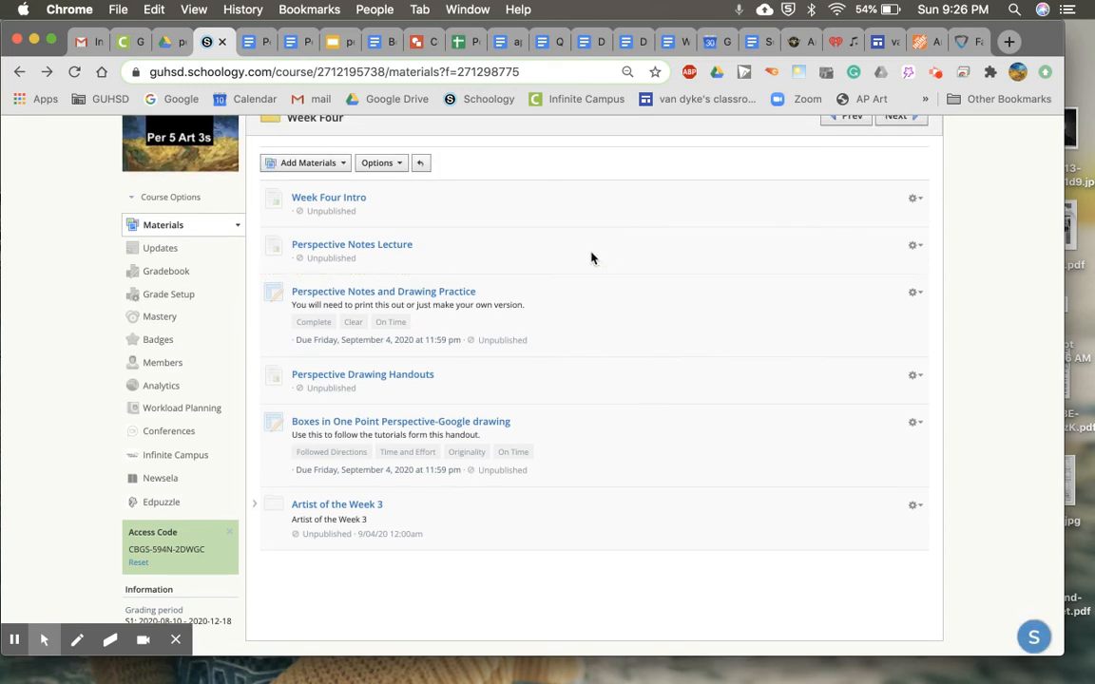
{"action": "mouse_move", "coordinate": [611, 428]}
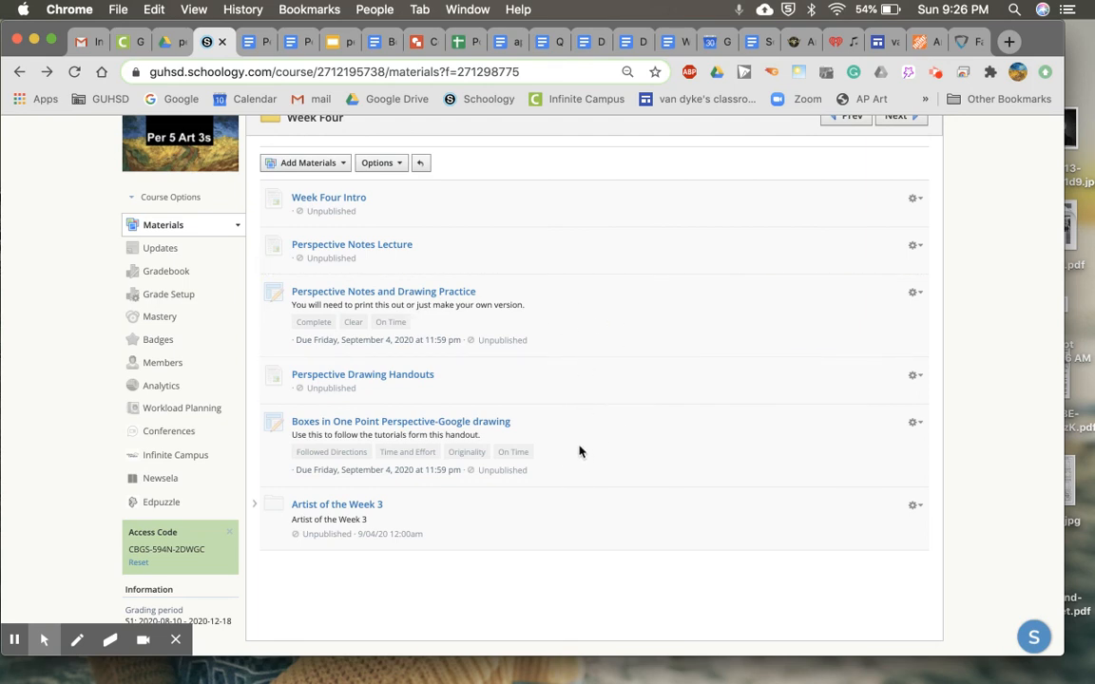
{"action": "mouse_move", "coordinate": [496, 548]}
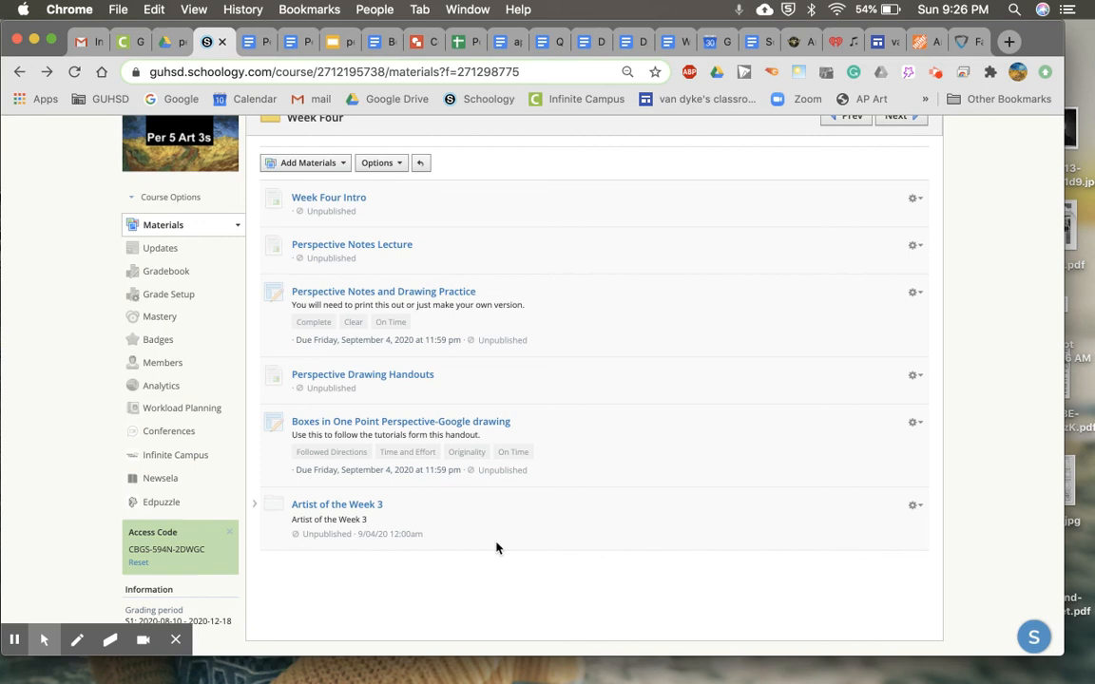
{"action": "mouse_move", "coordinate": [938, 115]}
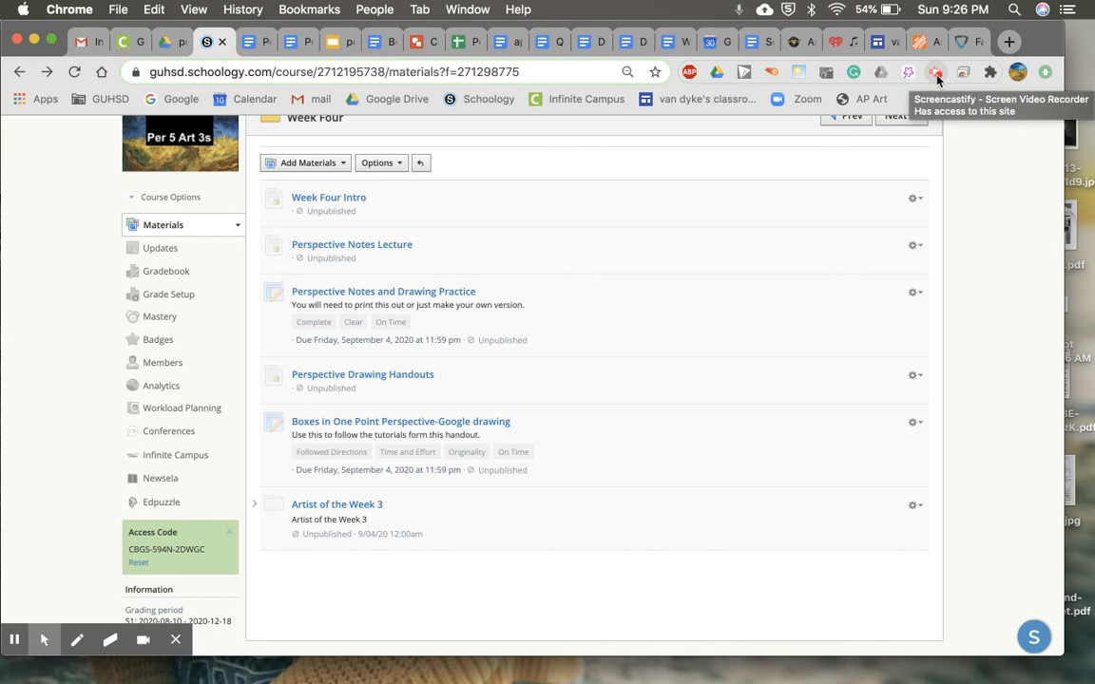
{"action": "mouse_move", "coordinate": [938, 79]}
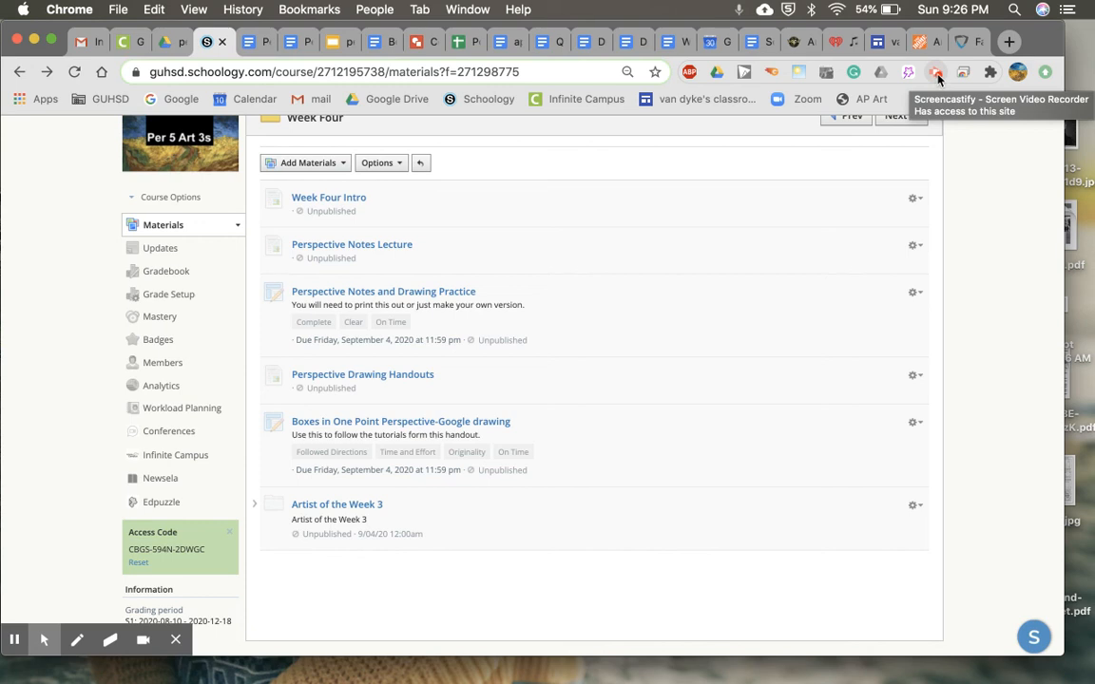